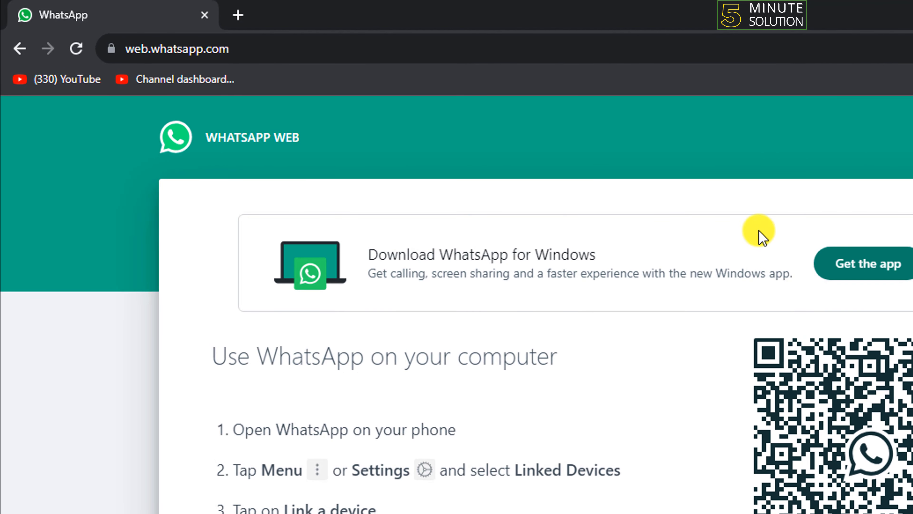
mouse_move(342, 46)
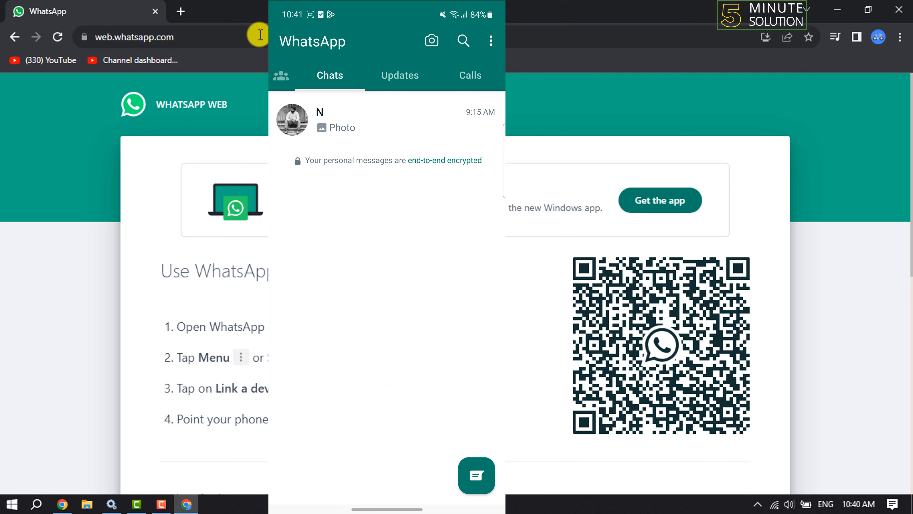
Reach the Linked devices section from the phone's three-dot options menu.
left_click(491, 41)
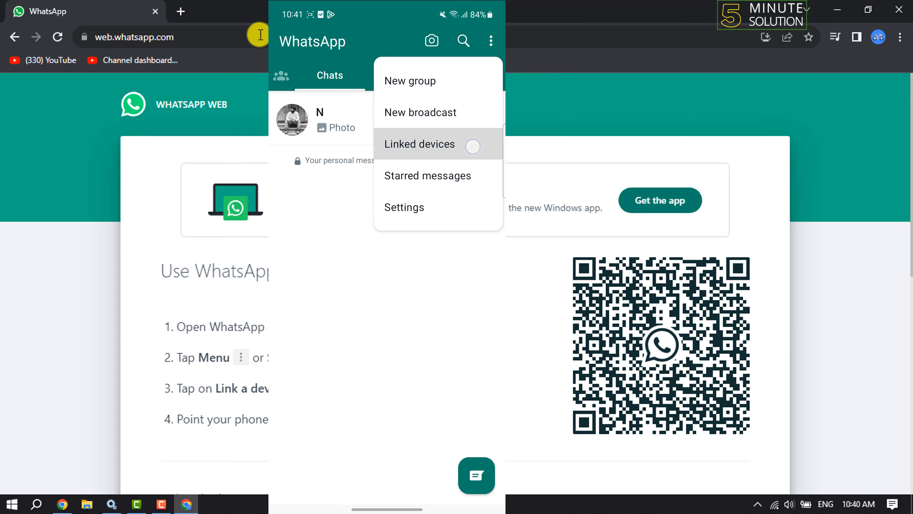
left_click(420, 143)
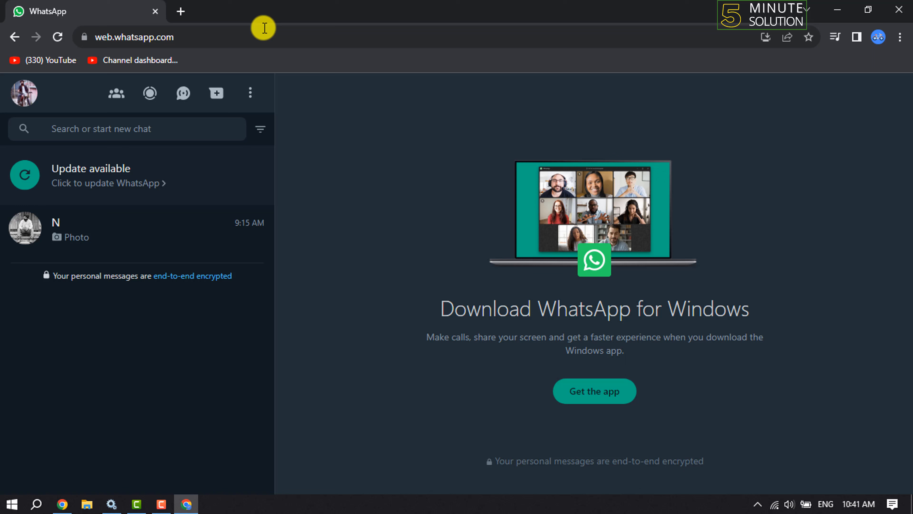
mouse_move(127, 263)
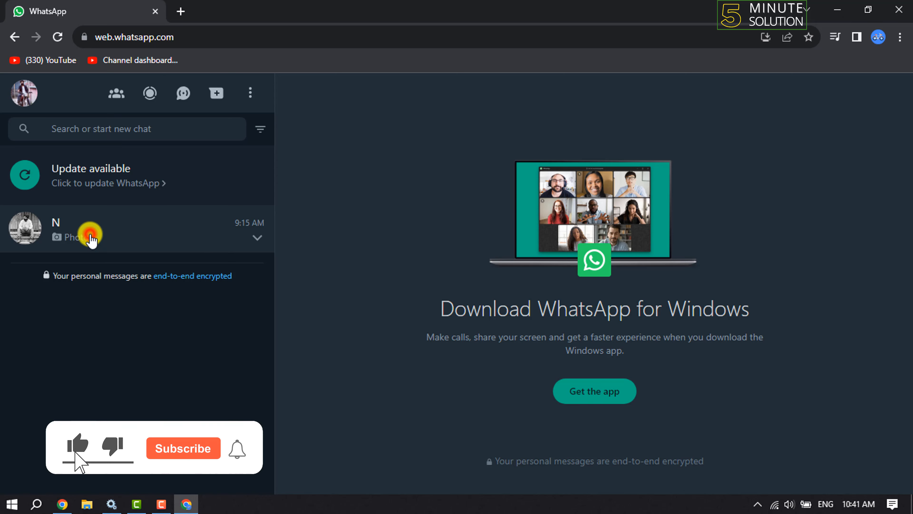
Select the chat in the left list whose latest message shows 'Photo'.
left_click(87, 228)
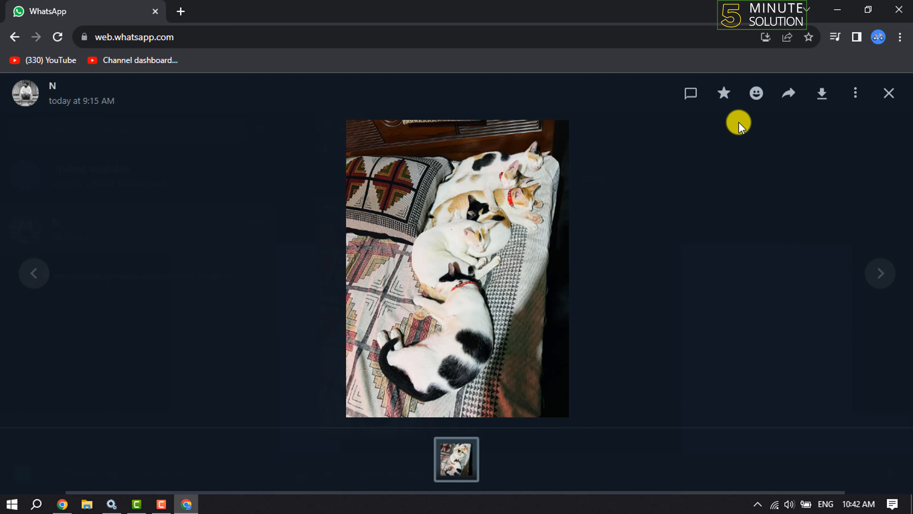
mouse_move(823, 94)
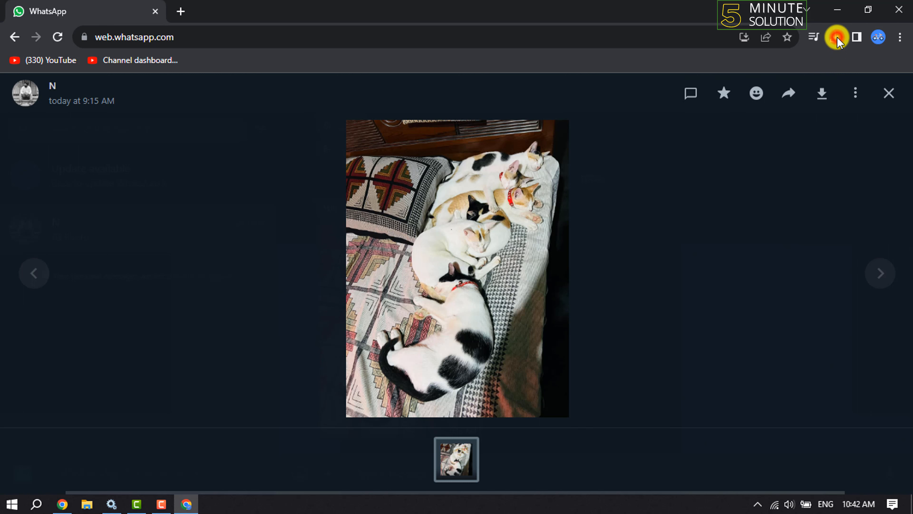
Confirm the cat photo was saved by checking Chrome's recent downloads list.
left_click(835, 36)
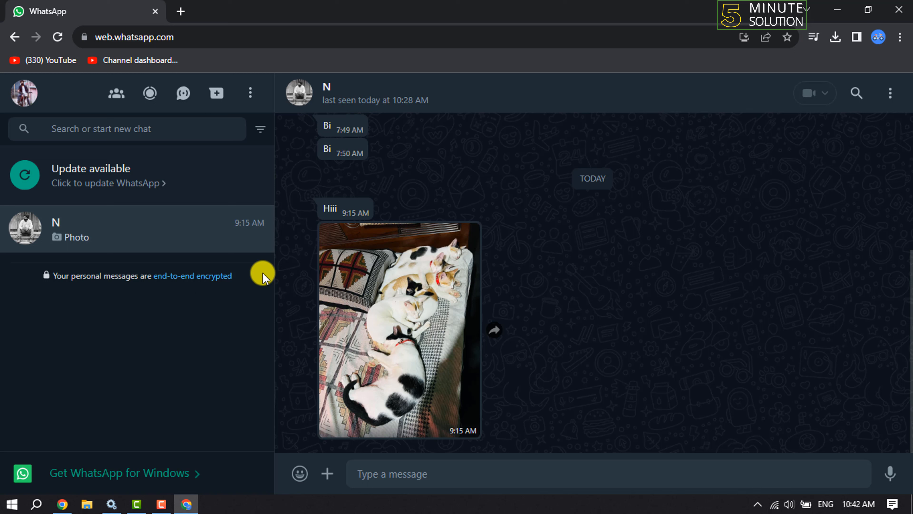
Leave the media viewer so the chat shows the downloaded cat photo again.
left_click(390, 474)
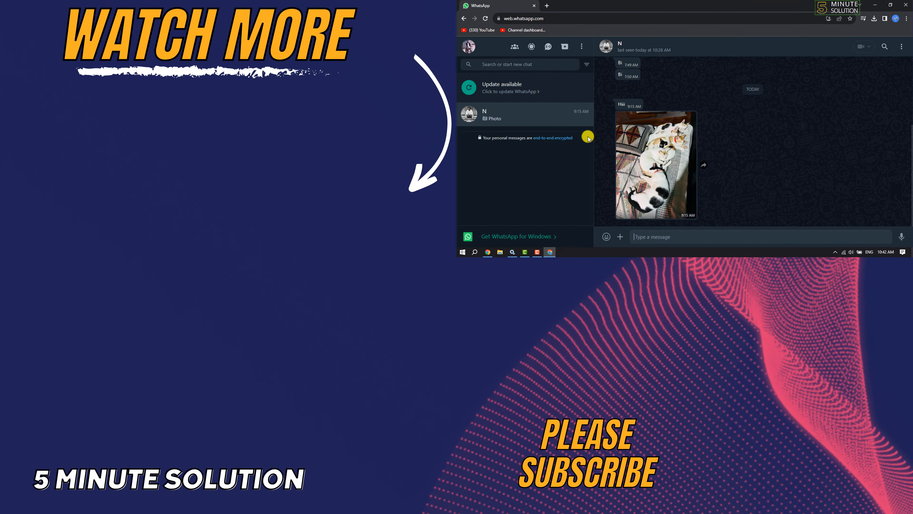
left_click(641, 237)
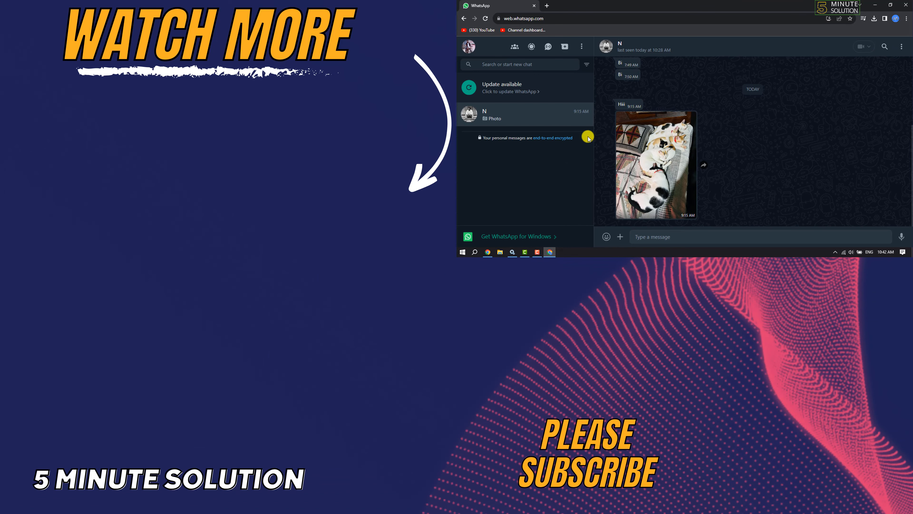